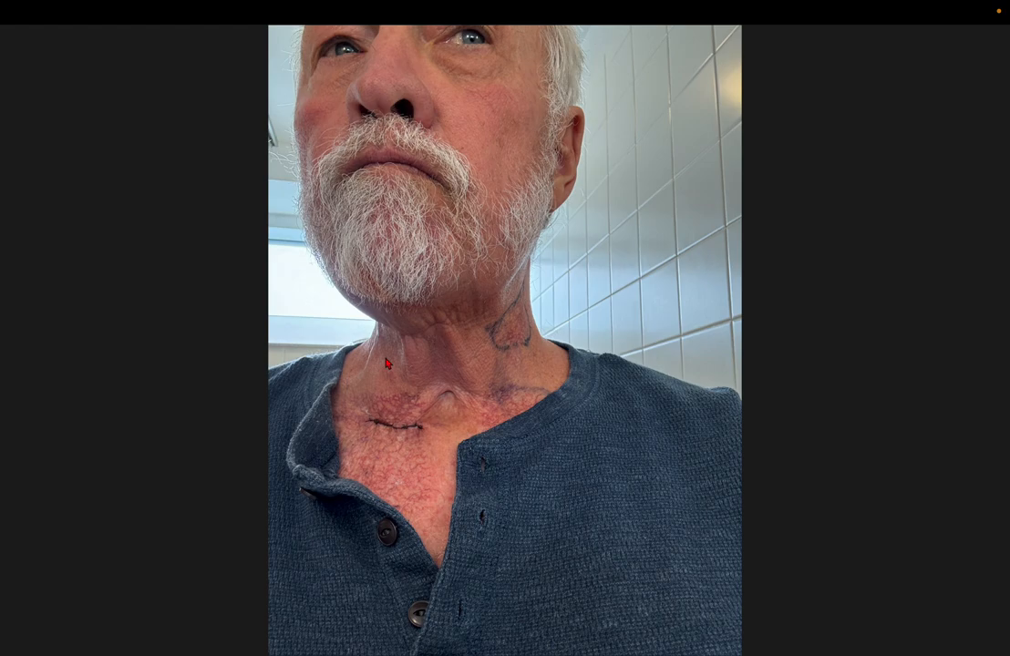
mouse_move(194, 420)
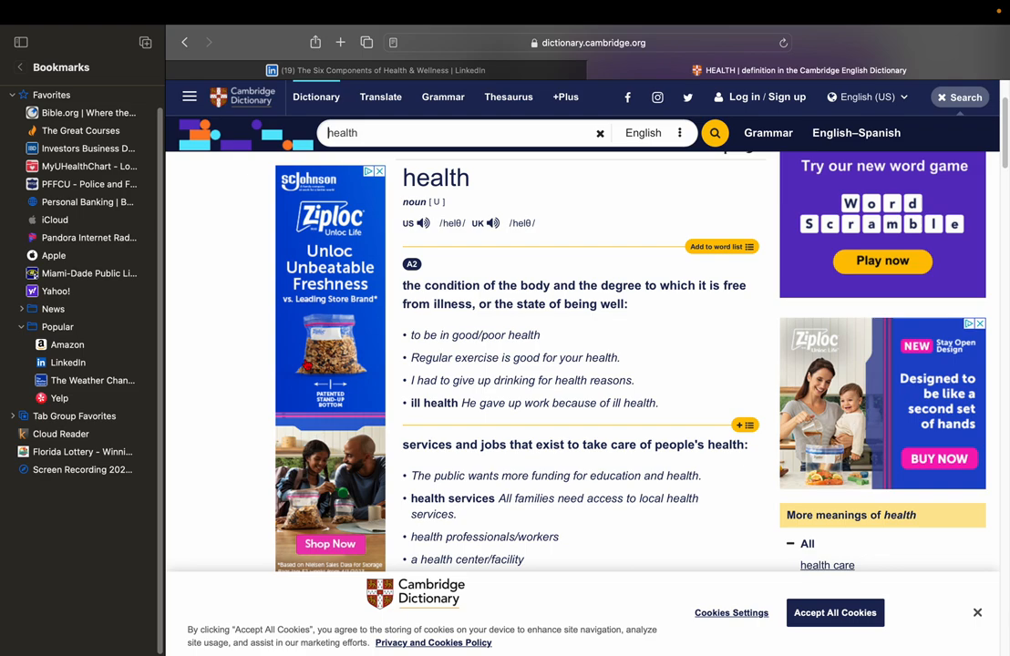
Switch to the Cambridge Dictionary tab showing the definition of 'health'
click(374, 69)
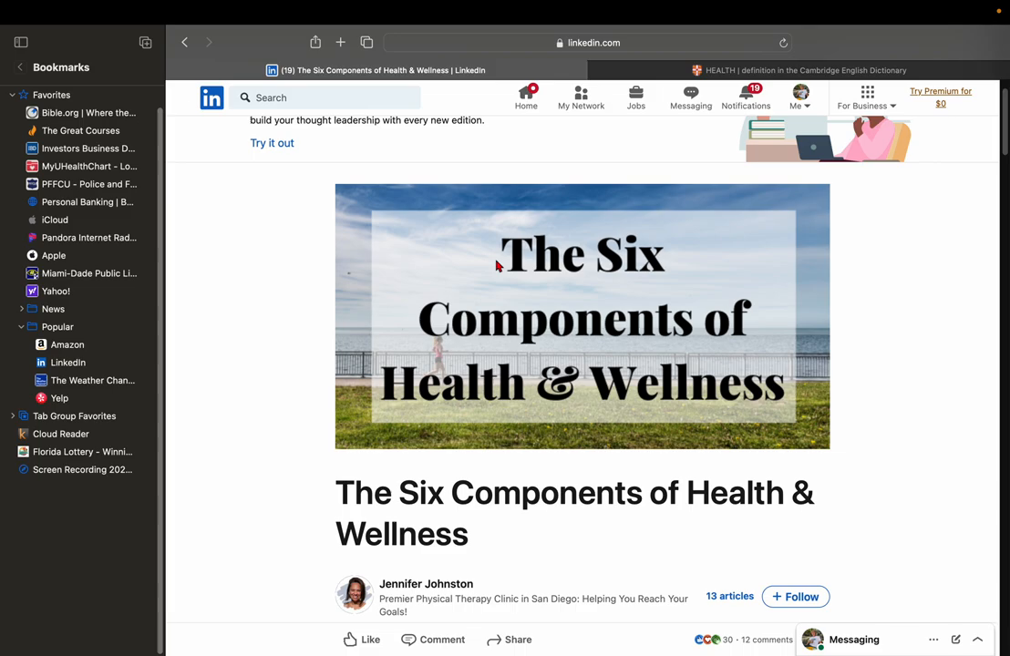
Scroll down the LinkedIn 'Six Components of Health & Wellness' article to read its sections
scroll(down, 3)
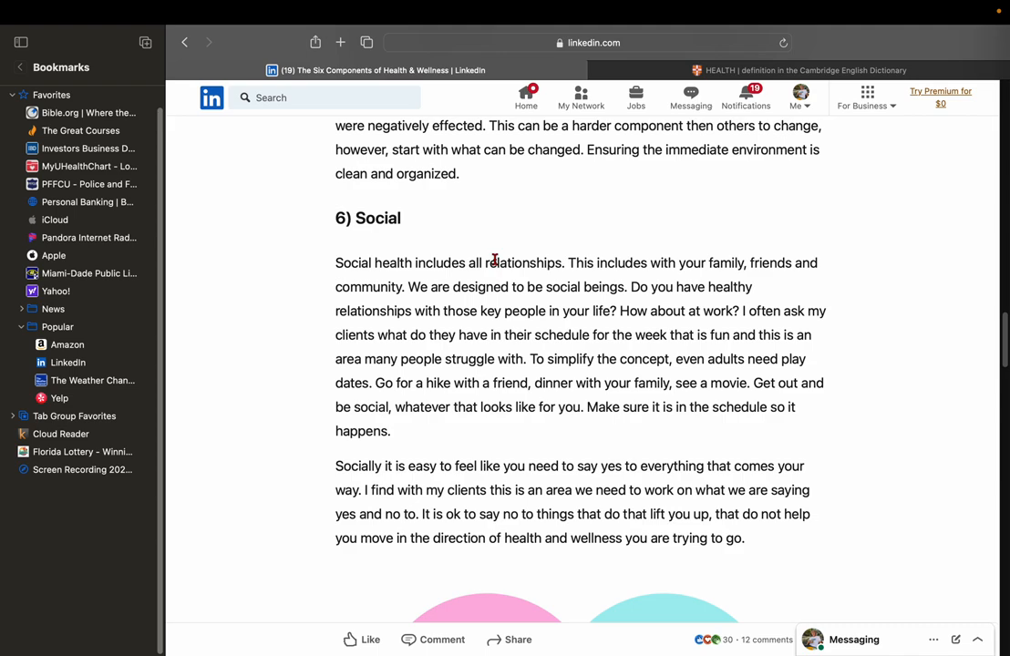
scroll(up, 3)
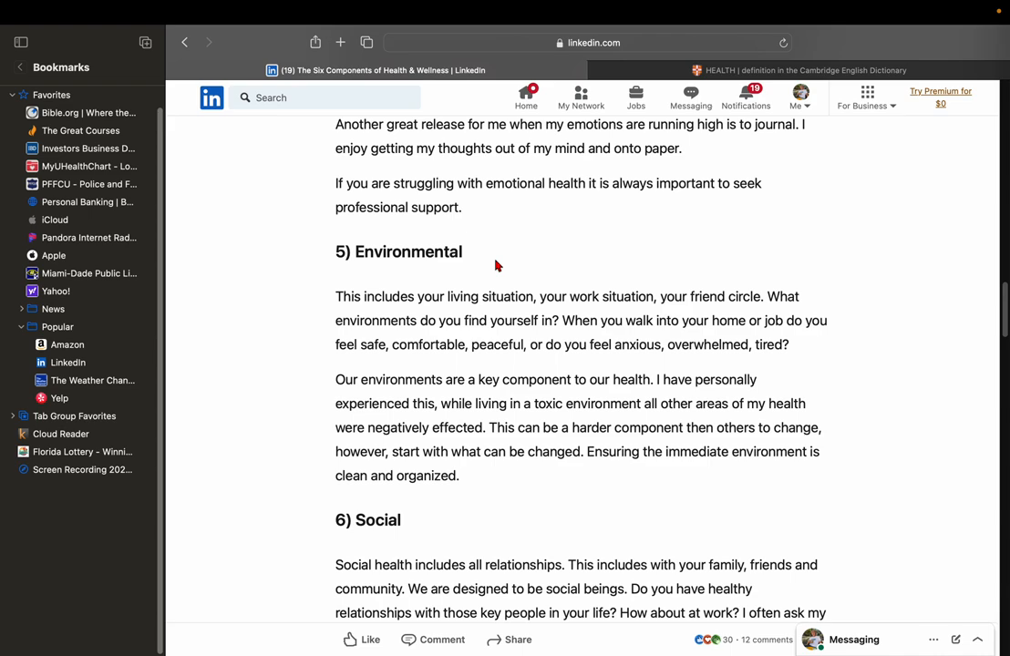
scroll(up, 3)
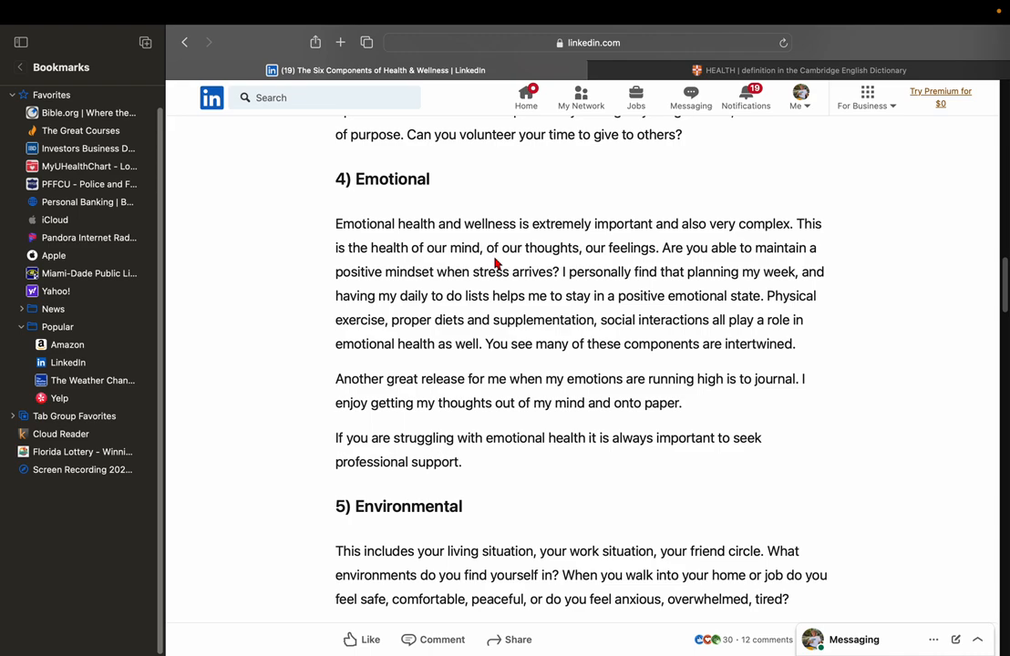
Scroll the LinkedIn article back up to the '3) Spiritual' section
scroll(up, 3)
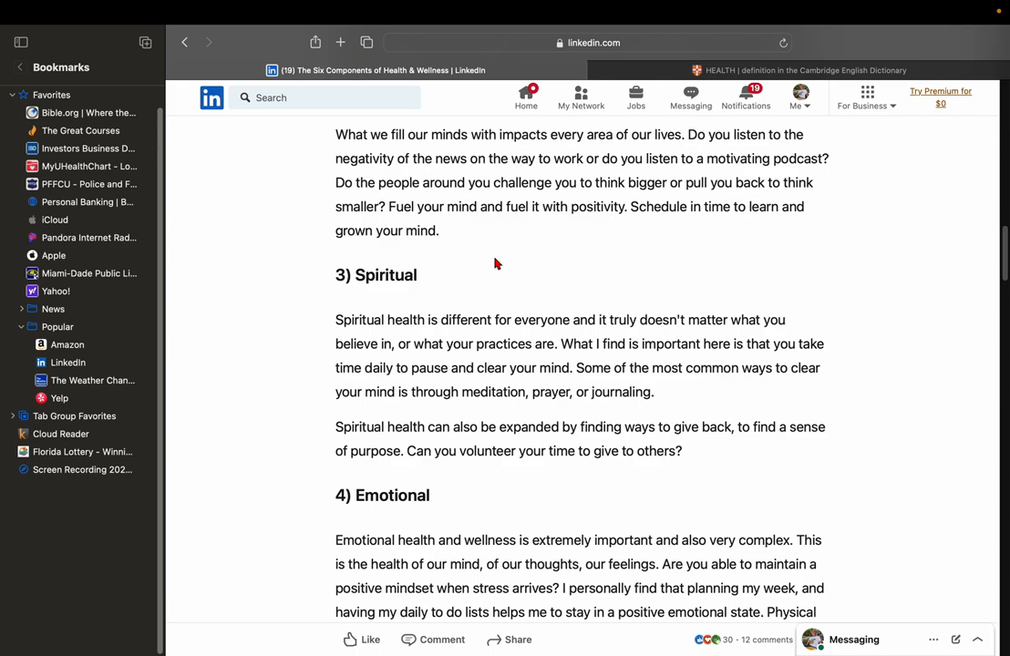
Scroll the LinkedIn article up to the '2) Intellectual' section on continual learning
scroll(up, 3)
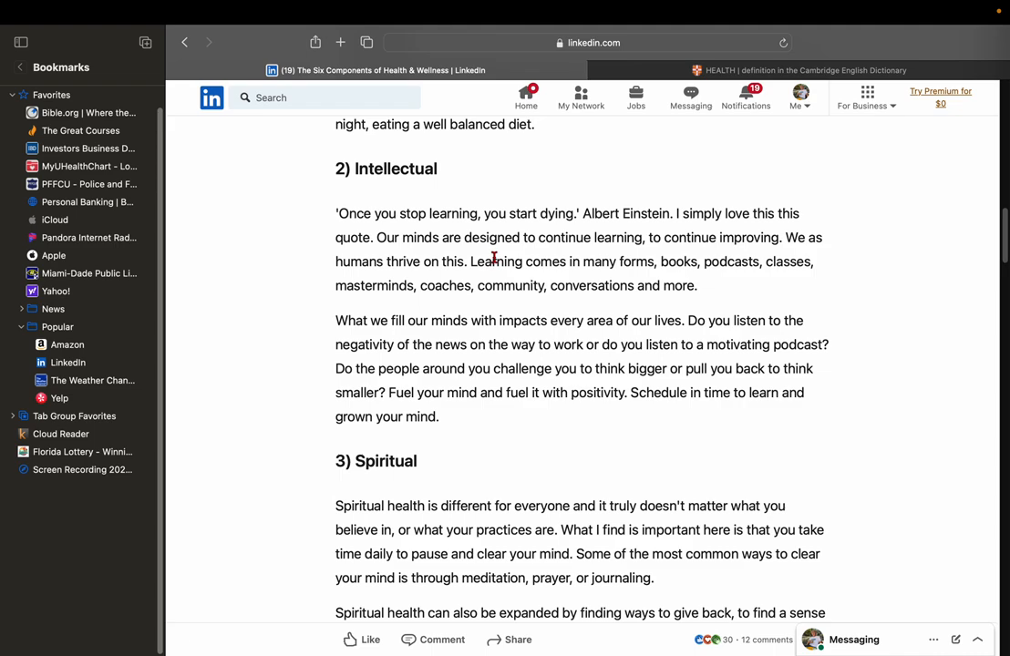
scroll(up, 3)
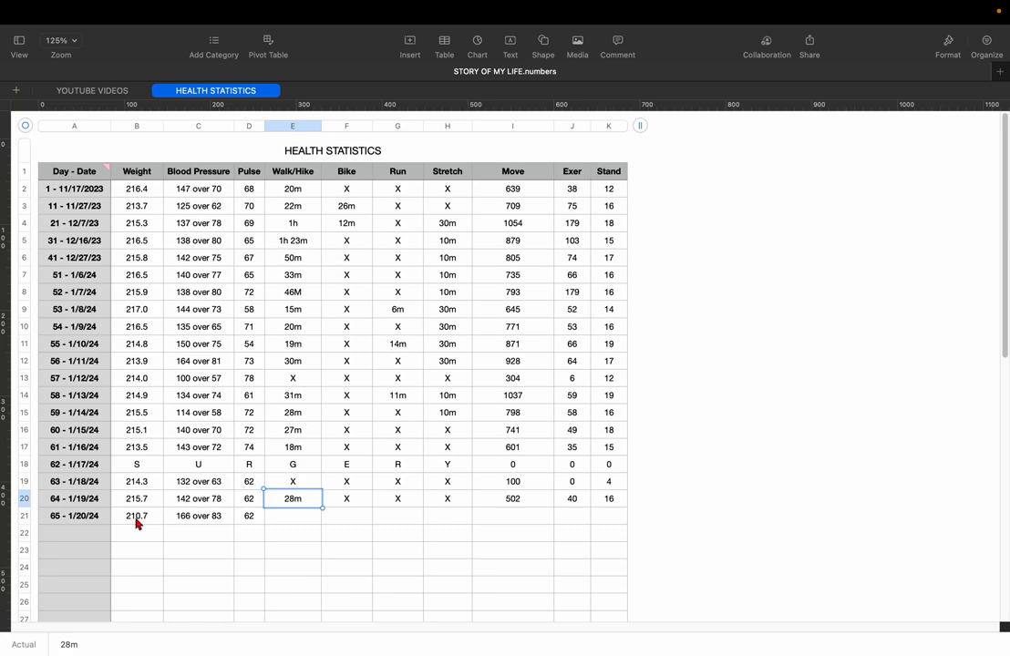
click(291, 171)
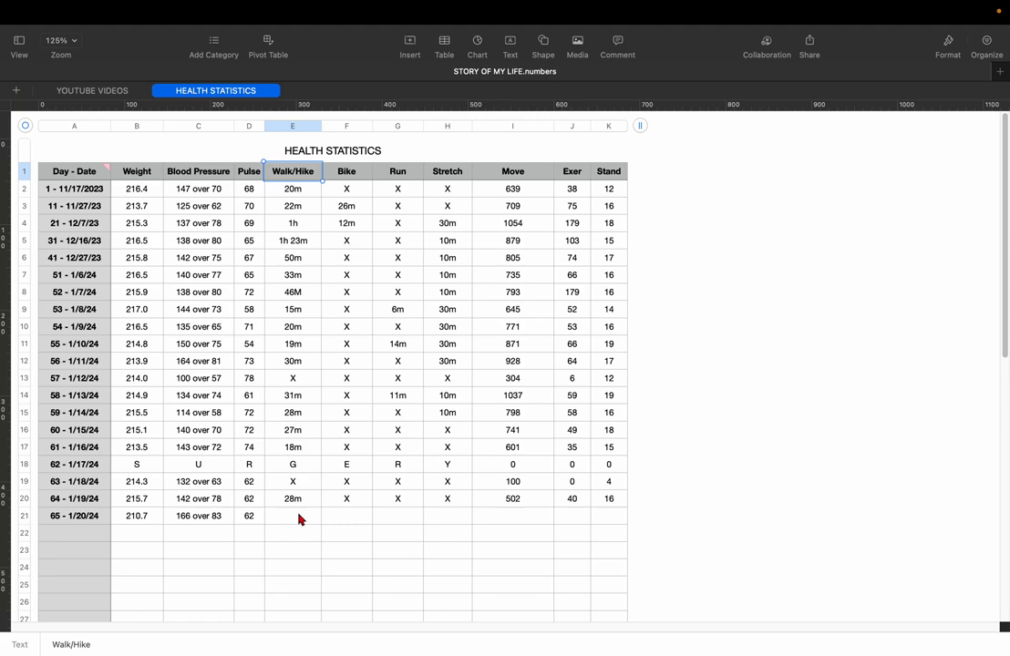
mouse_move(65, 286)
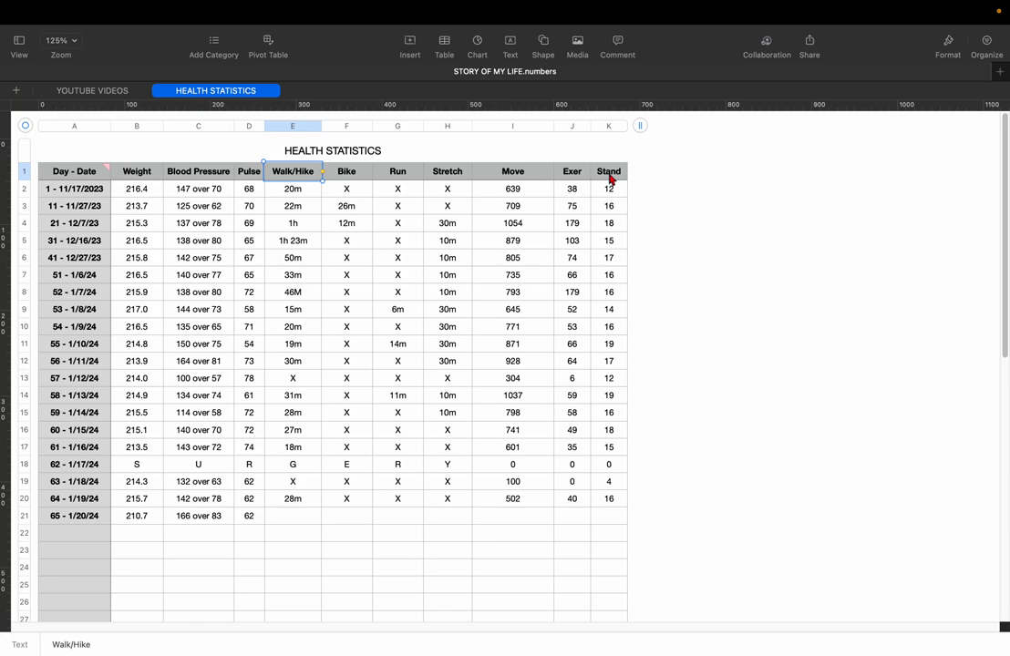
mouse_move(612, 415)
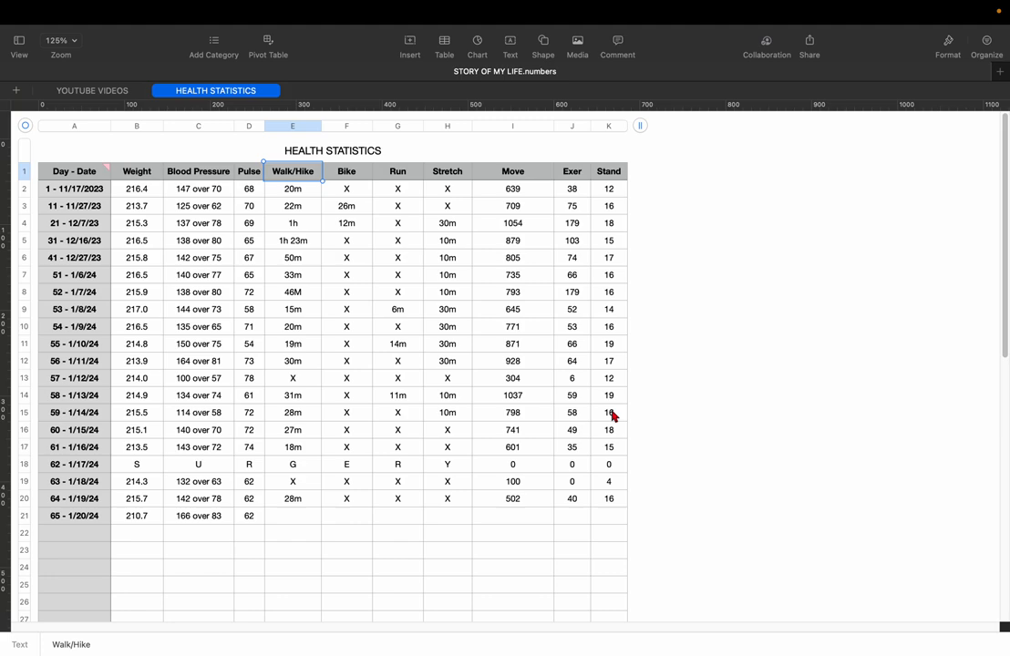
mouse_move(643, 354)
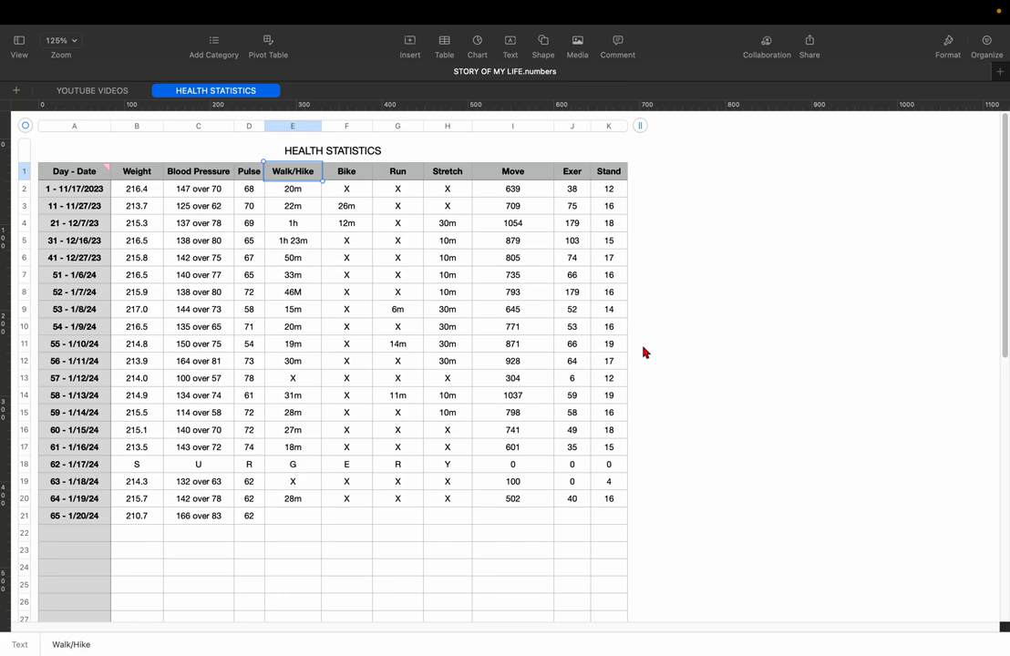